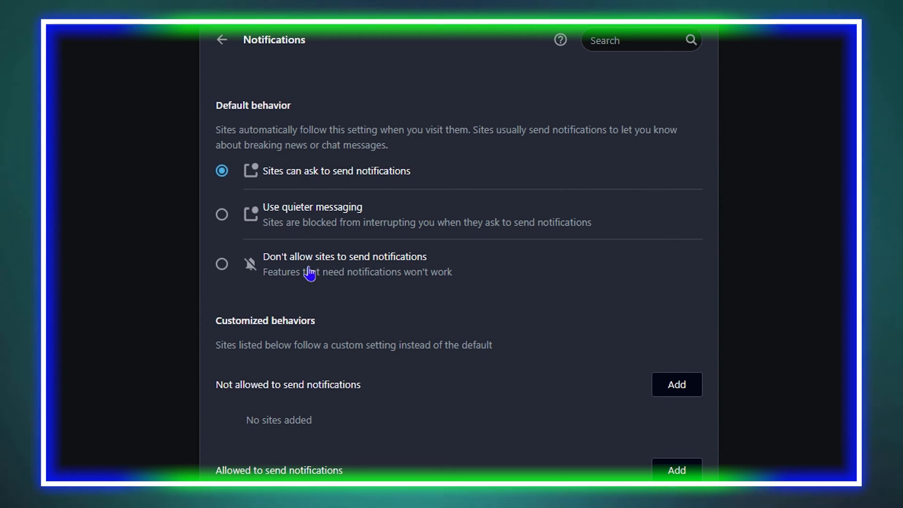
{"action": "mouse_move", "coordinate": [586, 234]}
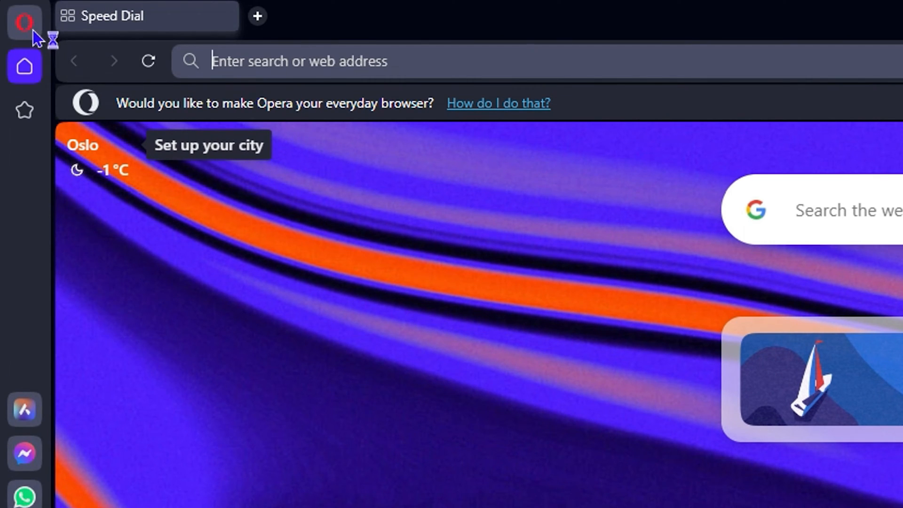
Open Opera's Settings from the browser menu on the Speed Dial page
{"action": "left_click", "coordinate": [22, 23]}
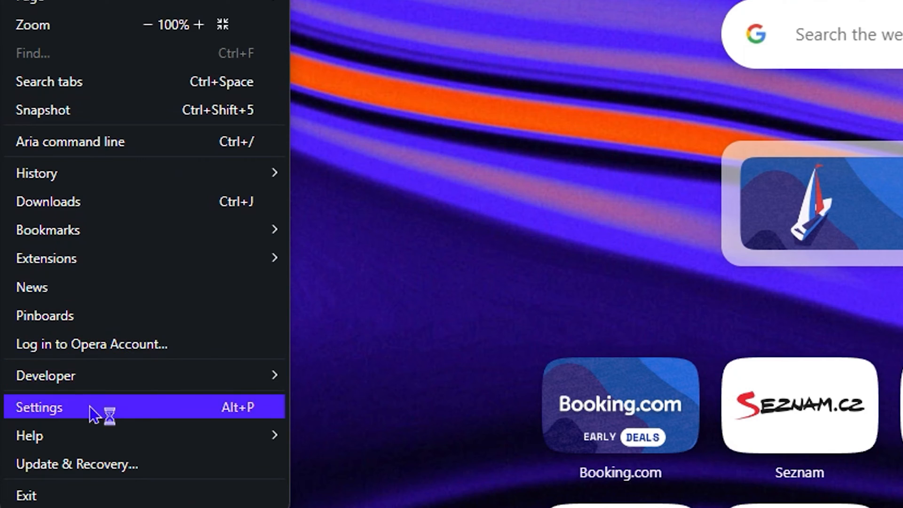
{"action": "left_click", "coordinate": [38, 408]}
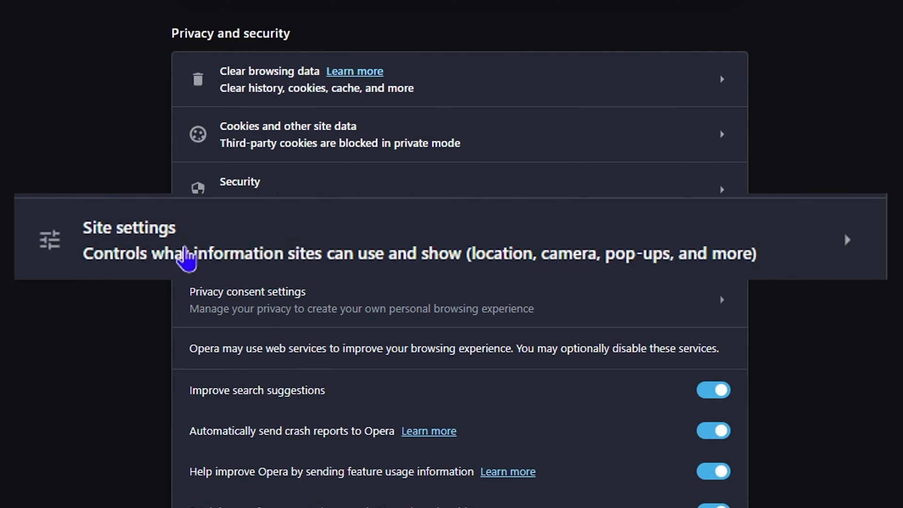
{"action": "mouse_move", "coordinate": [343, 271]}
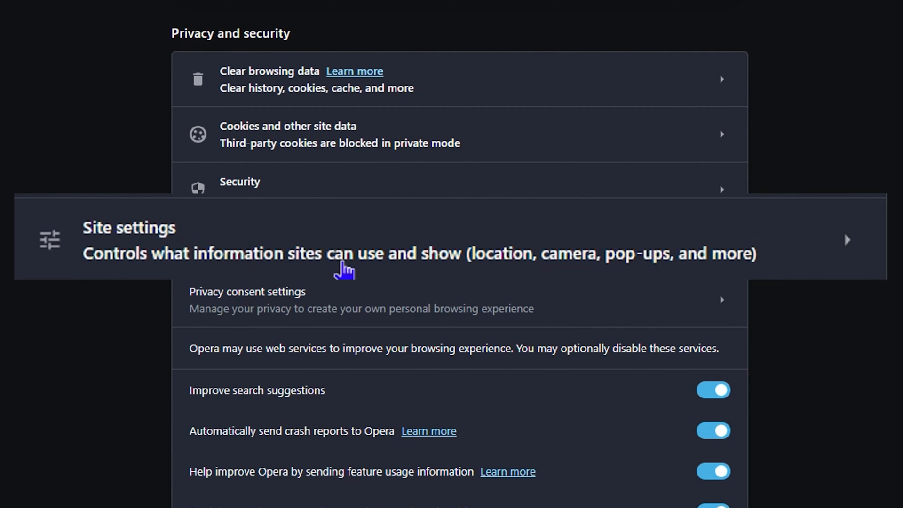
{"action": "mouse_move", "coordinate": [608, 268]}
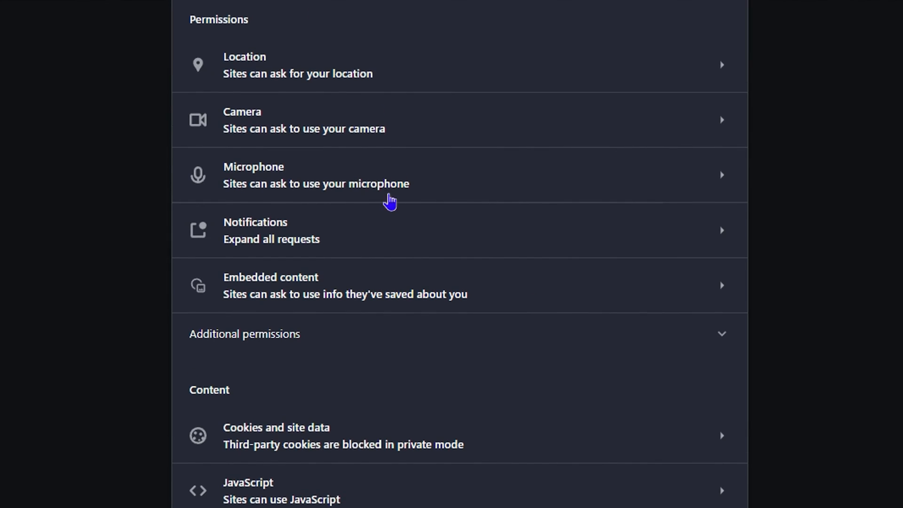
{"action": "mouse_move", "coordinate": [282, 43]}
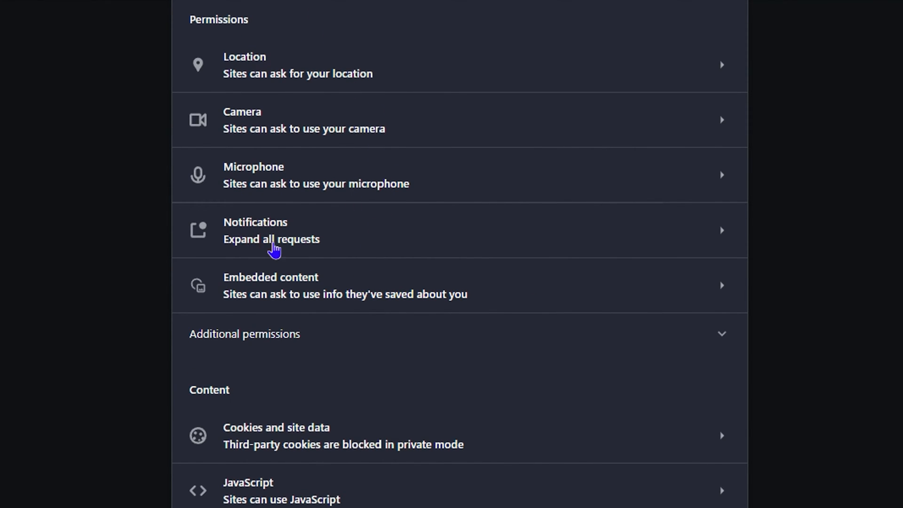
{"action": "mouse_move", "coordinate": [295, 255]}
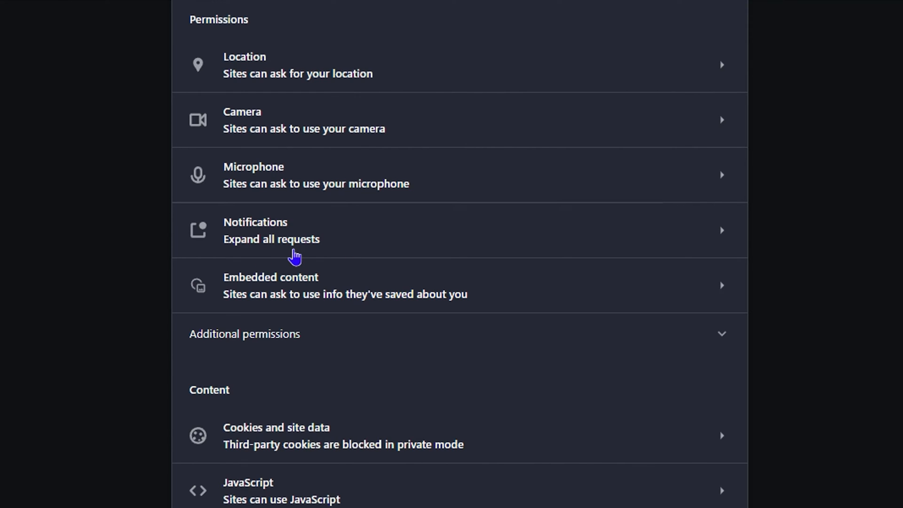
Try the 'Use quieter messaging' option, then restore 'Sites can ask to send notifications'
{"action": "left_click", "coordinate": [255, 231]}
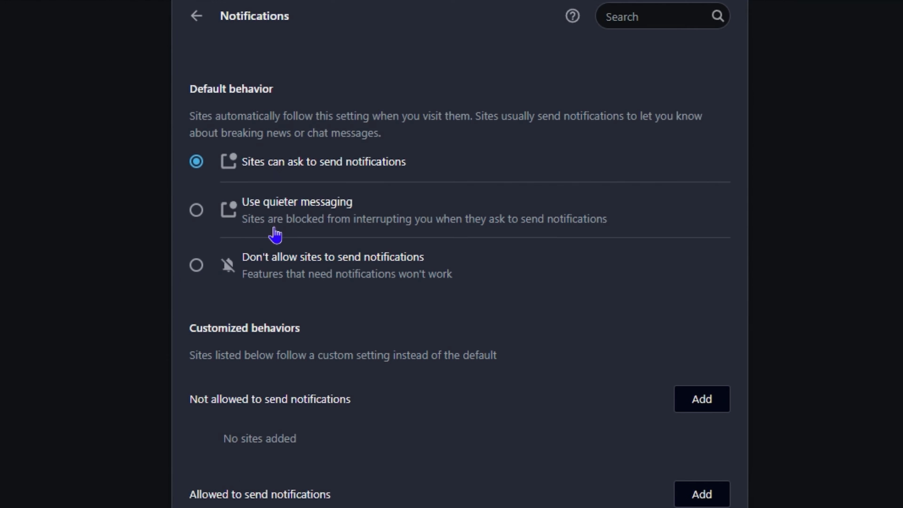
{"action": "mouse_move", "coordinate": [312, 267]}
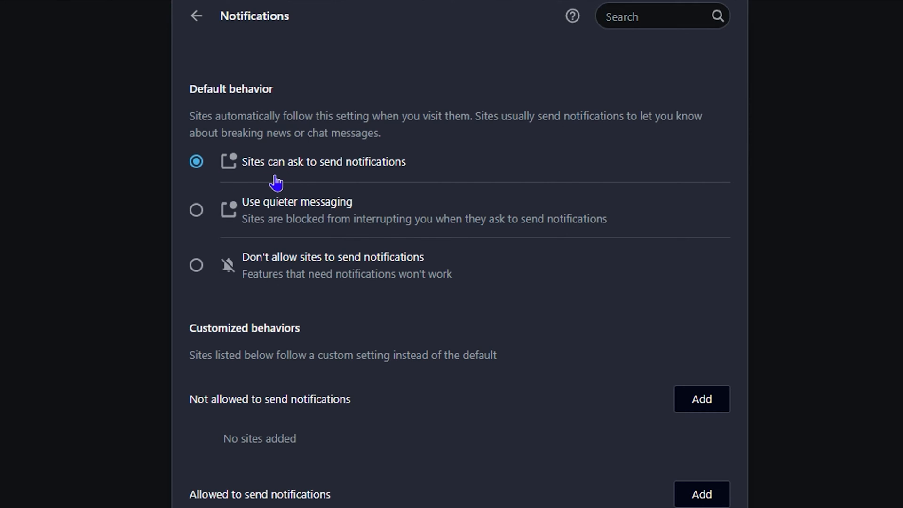
{"action": "double_click", "coordinate": [323, 161]}
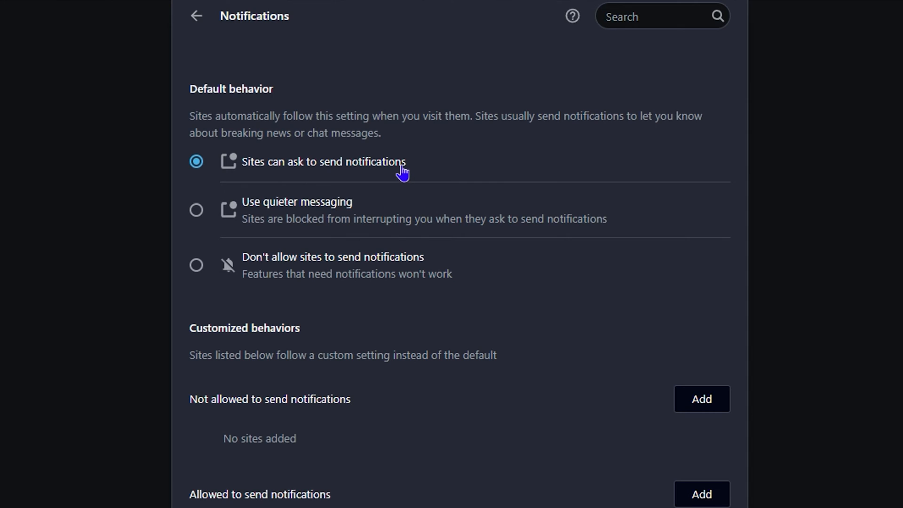
{"action": "mouse_move", "coordinate": [302, 219]}
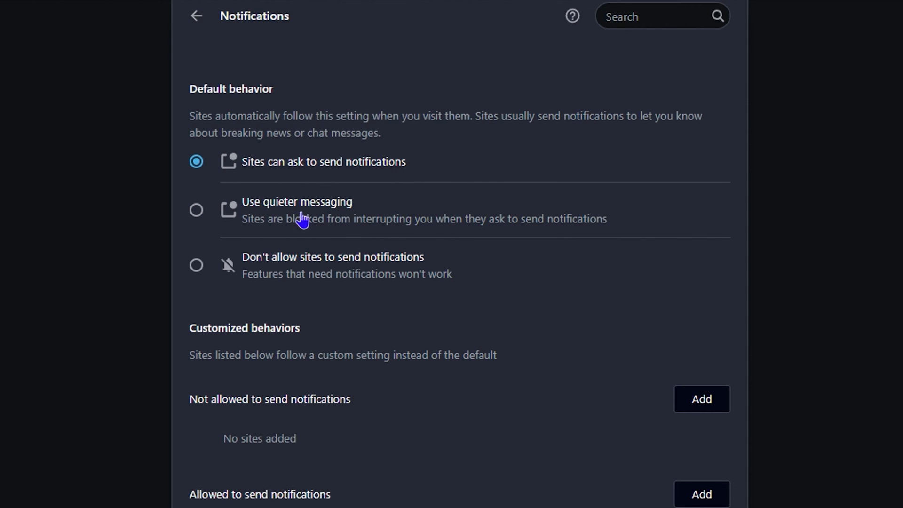
{"action": "mouse_move", "coordinate": [264, 220]}
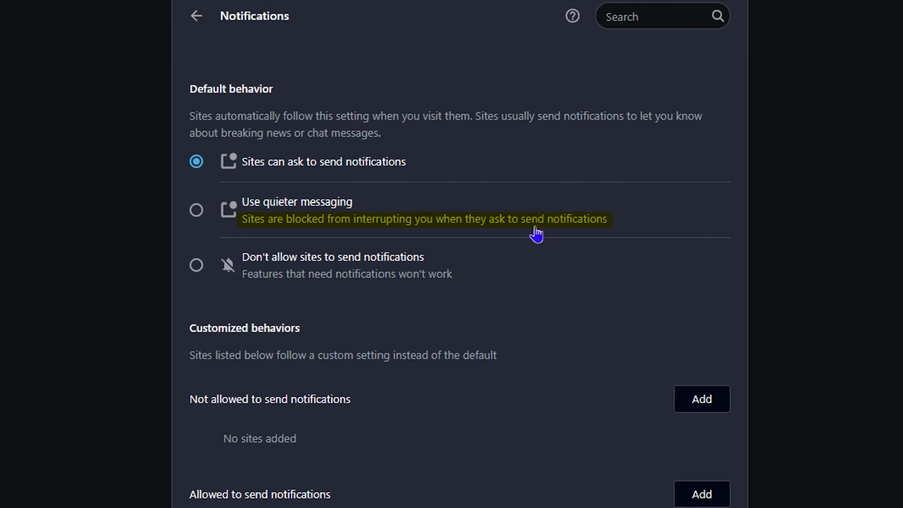
{"action": "mouse_move", "coordinate": [601, 231]}
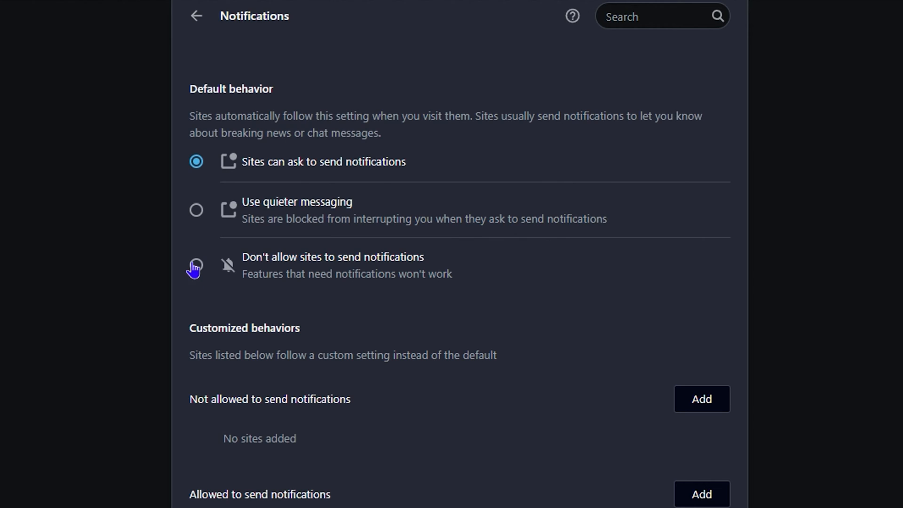
{"action": "mouse_move", "coordinate": [299, 268]}
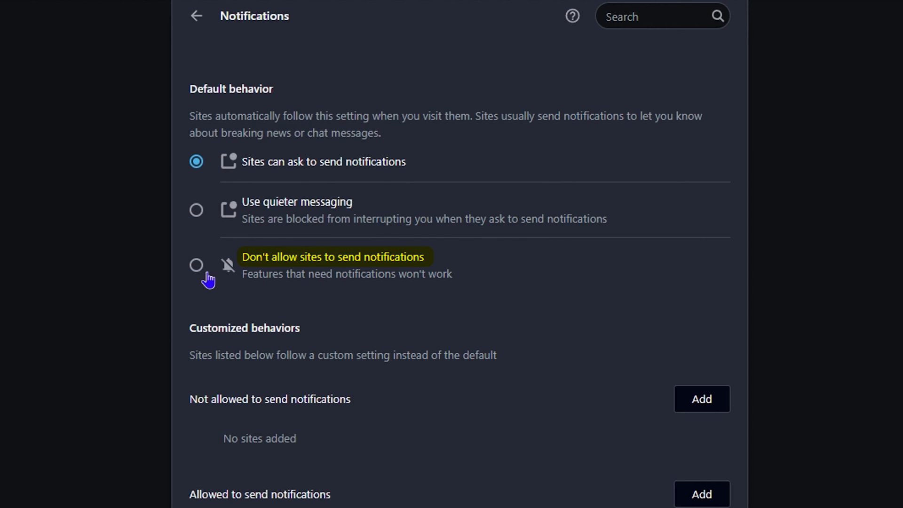
{"action": "left_click", "coordinate": [195, 265]}
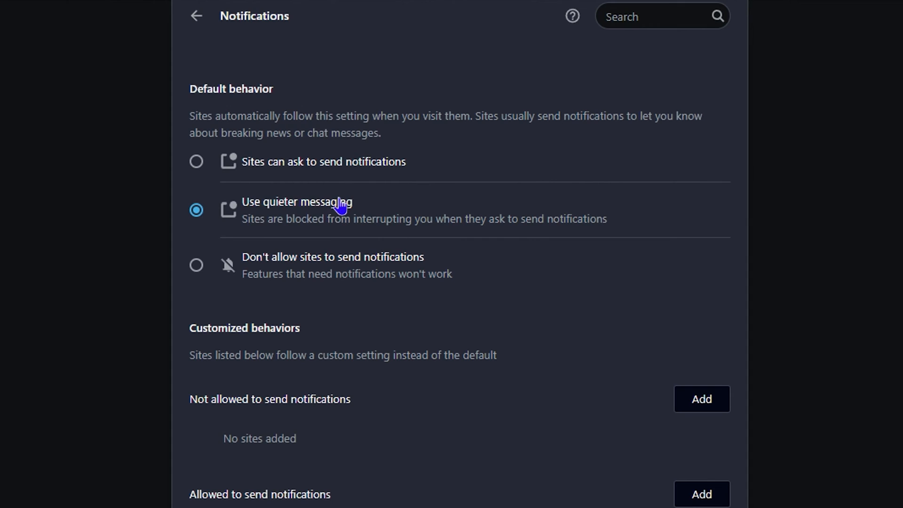
{"action": "left_click", "coordinate": [195, 161]}
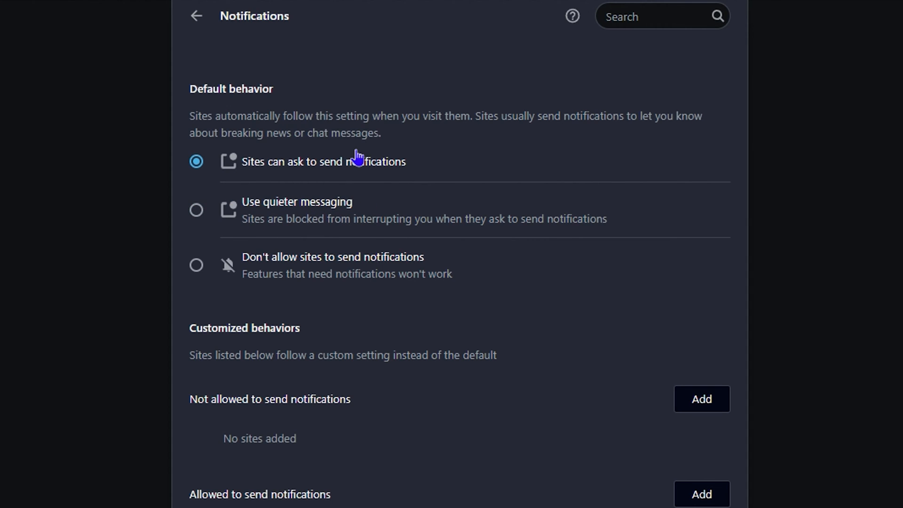
{"action": "mouse_move", "coordinate": [317, 206]}
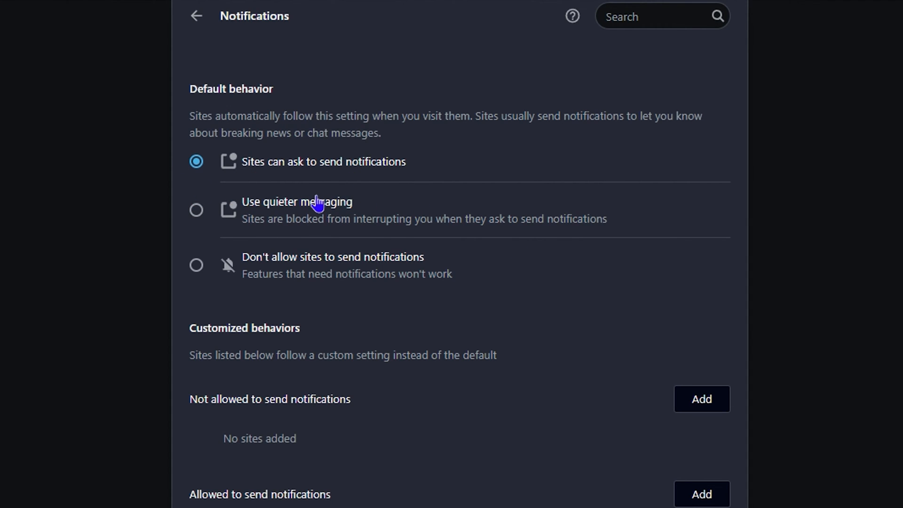
{"action": "mouse_move", "coordinate": [407, 382]}
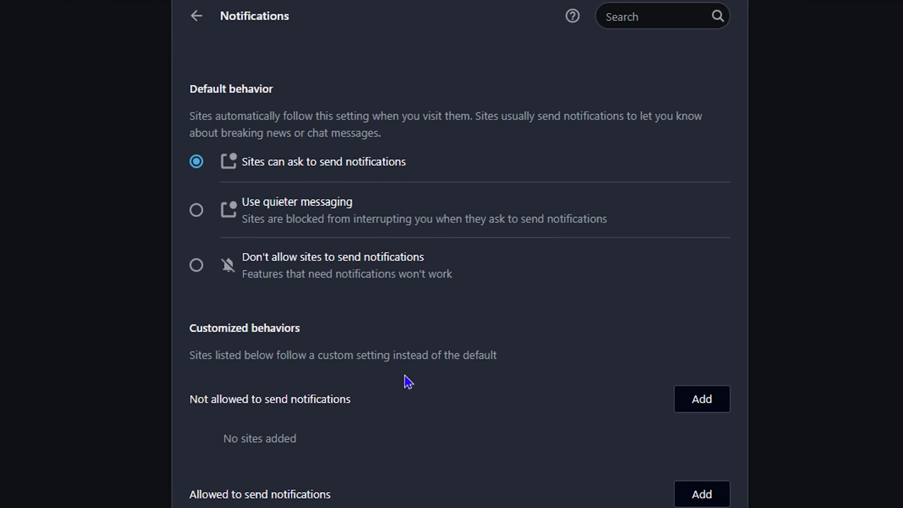
Reveal the allowed list with docs.google.com and drive.google.com, and no blocked sites
{"action": "scroll", "scroll_direction": "down", "scroll_amount": 3}
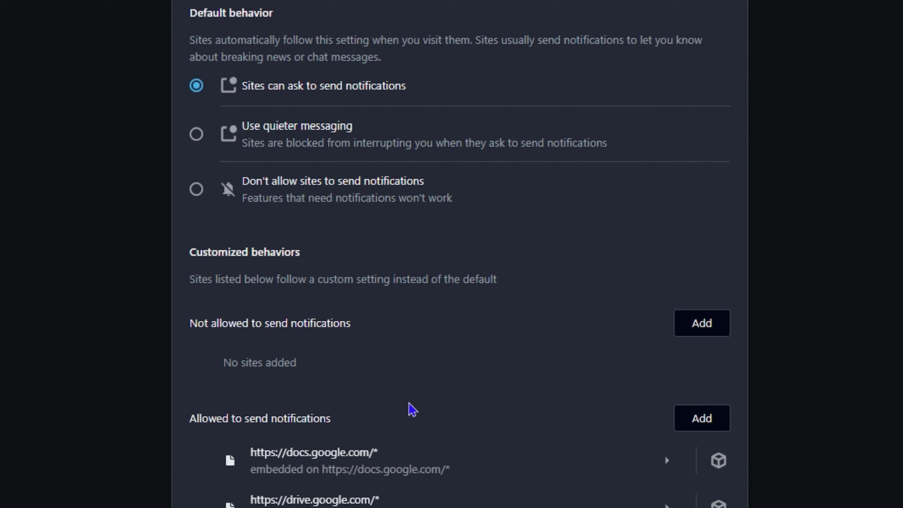
{"action": "mouse_move", "coordinate": [347, 347]}
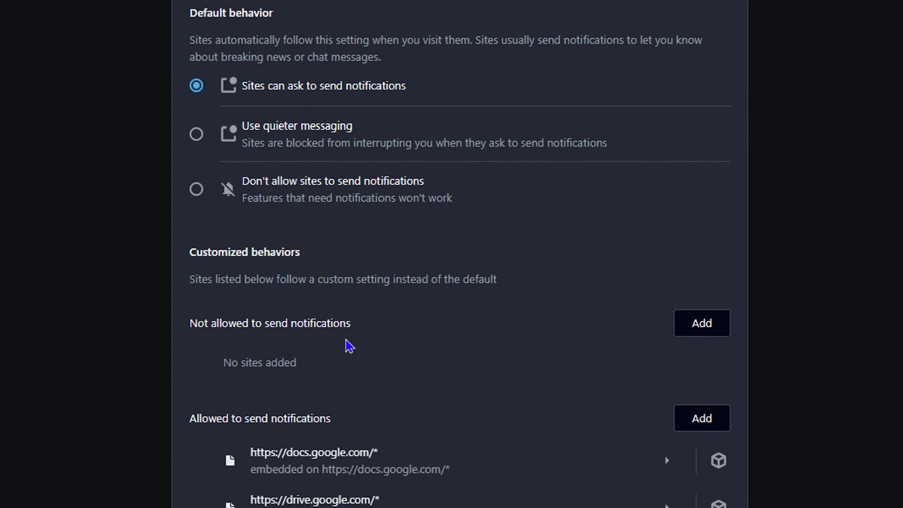
{"action": "mouse_move", "coordinate": [358, 383]}
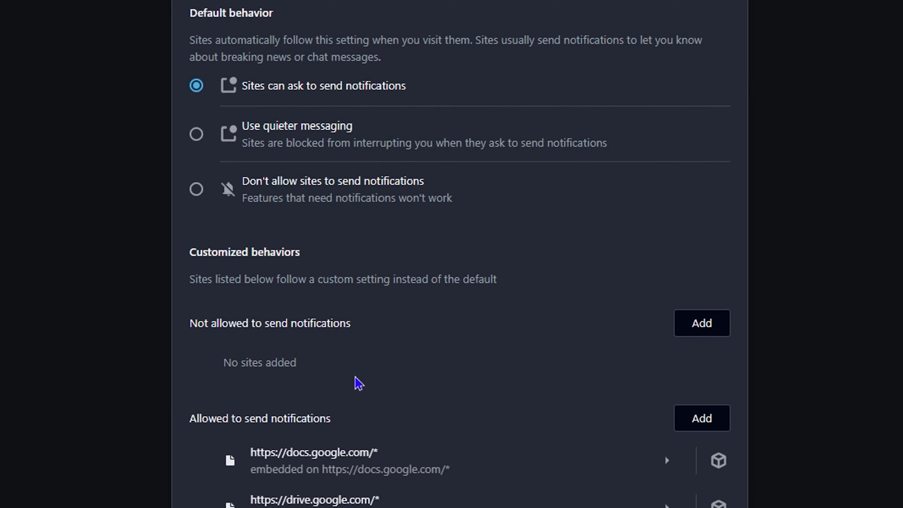
{"action": "mouse_move", "coordinate": [298, 426]}
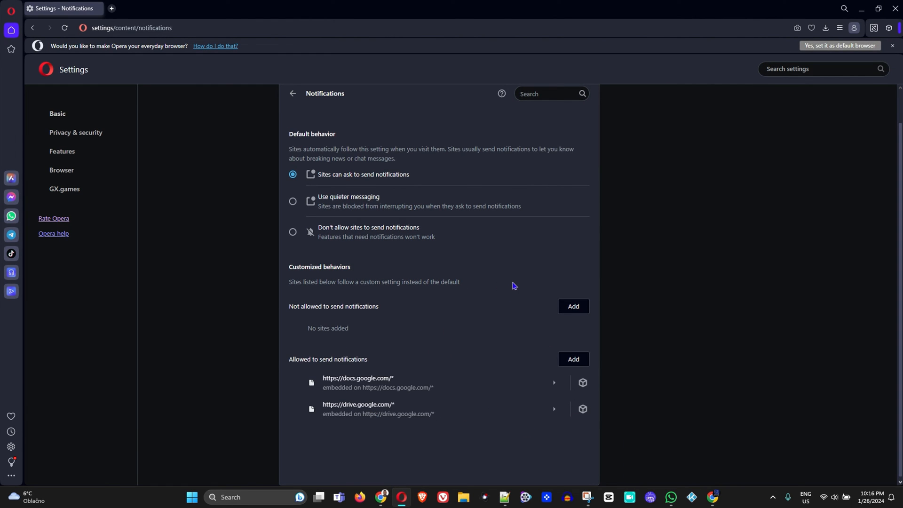
{"action": "mouse_move", "coordinate": [578, 138]}
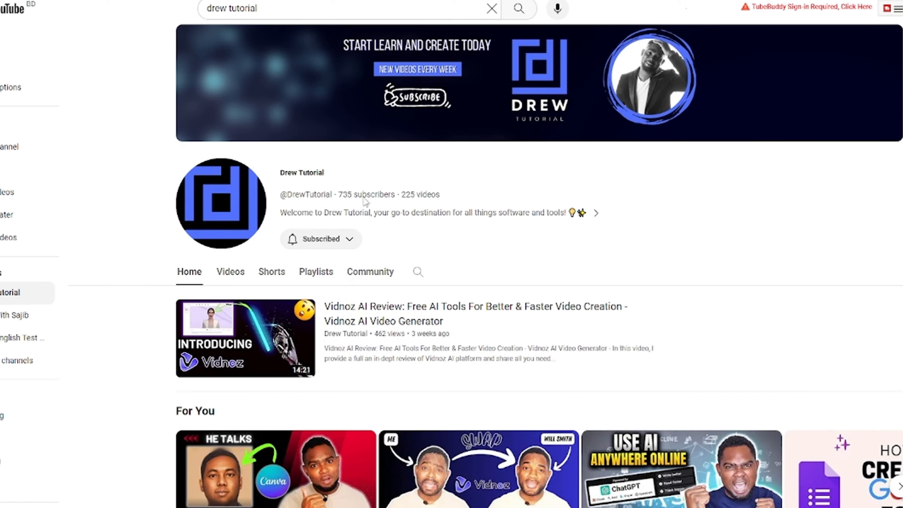
Browse the Drew Tutorial channel's Videos, then its Shorts listing
{"action": "scroll", "scroll_direction": "down", "scroll_amount": 3}
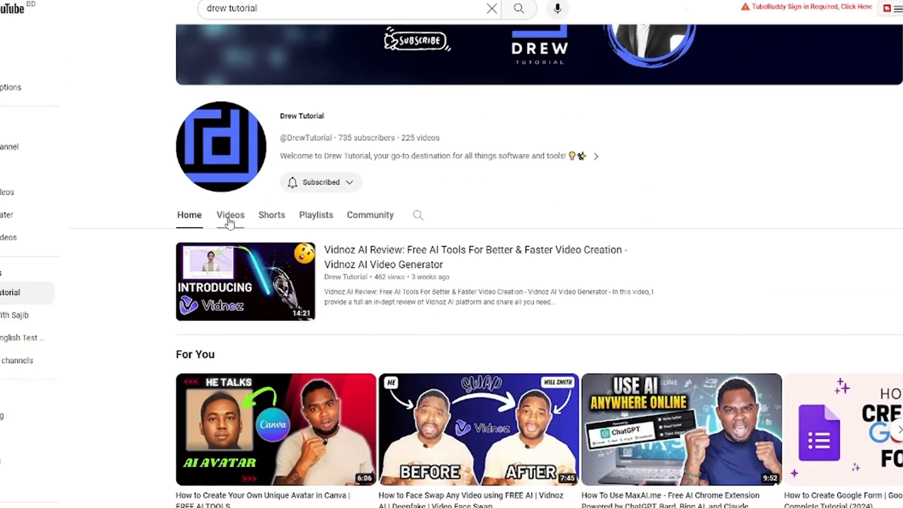
{"action": "left_click", "coordinate": [230, 214]}
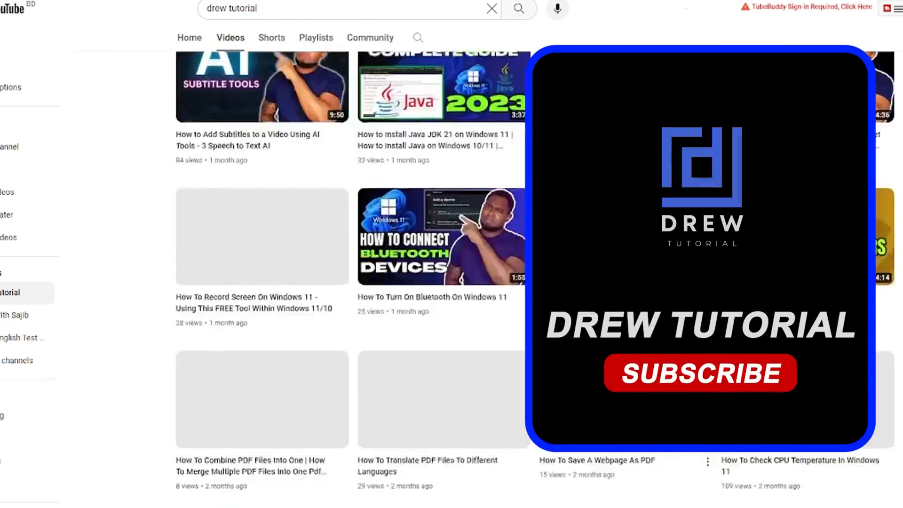
{"action": "left_click", "coordinate": [700, 373]}
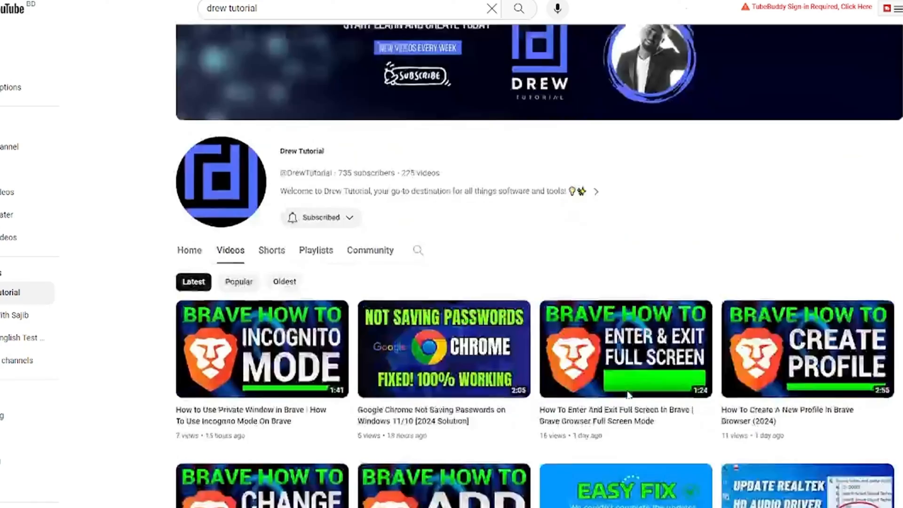
{"action": "scroll", "scroll_direction": "down", "scroll_amount": 3}
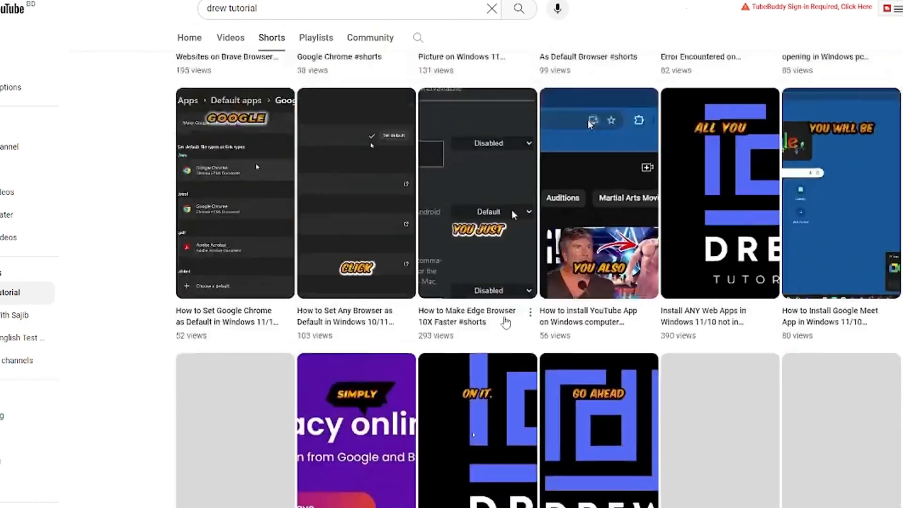
{"action": "scroll", "scroll_direction": "down", "scroll_amount": 3}
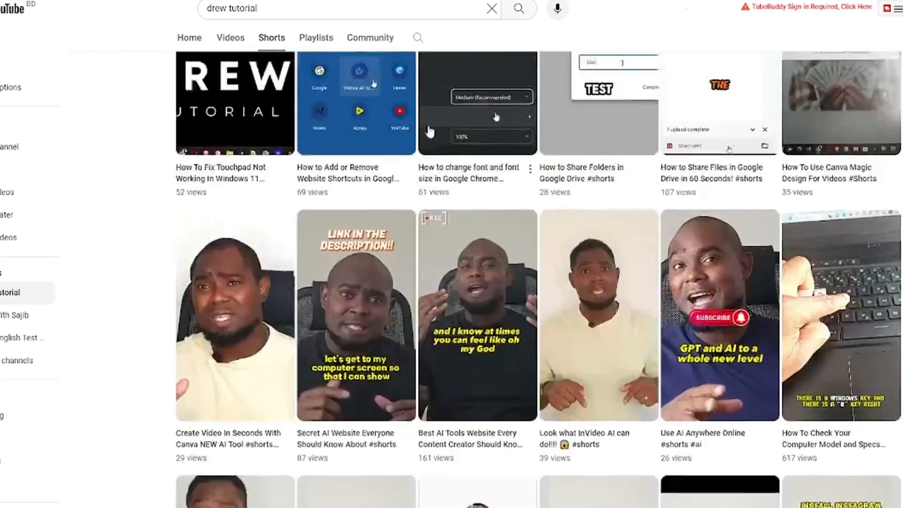